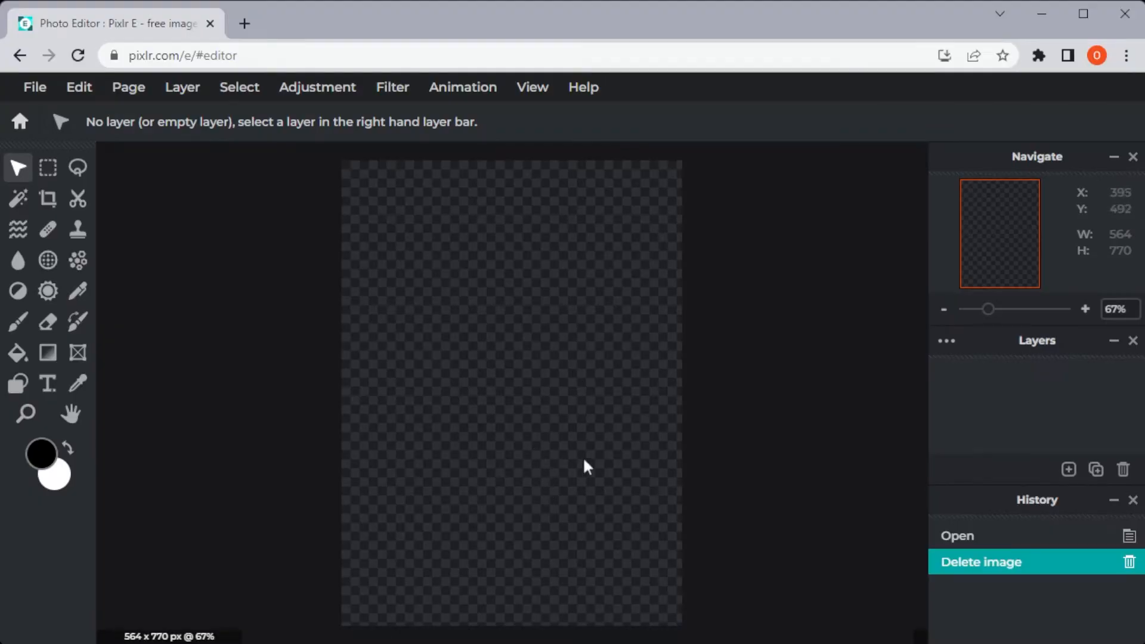
mouse_move(606, 468)
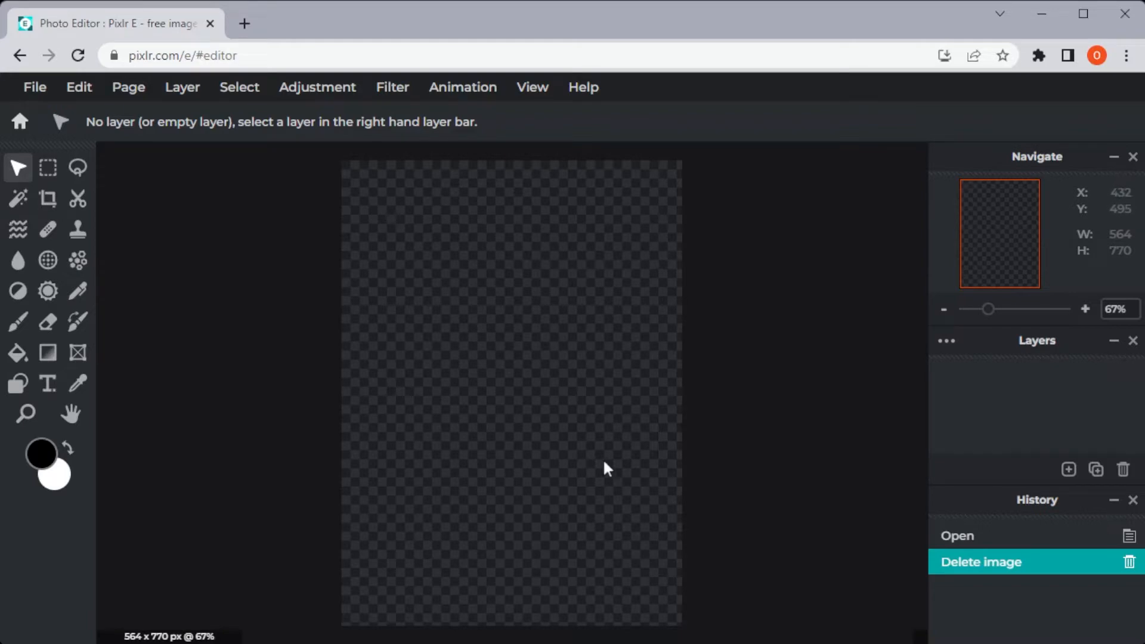
mouse_move(612, 466)
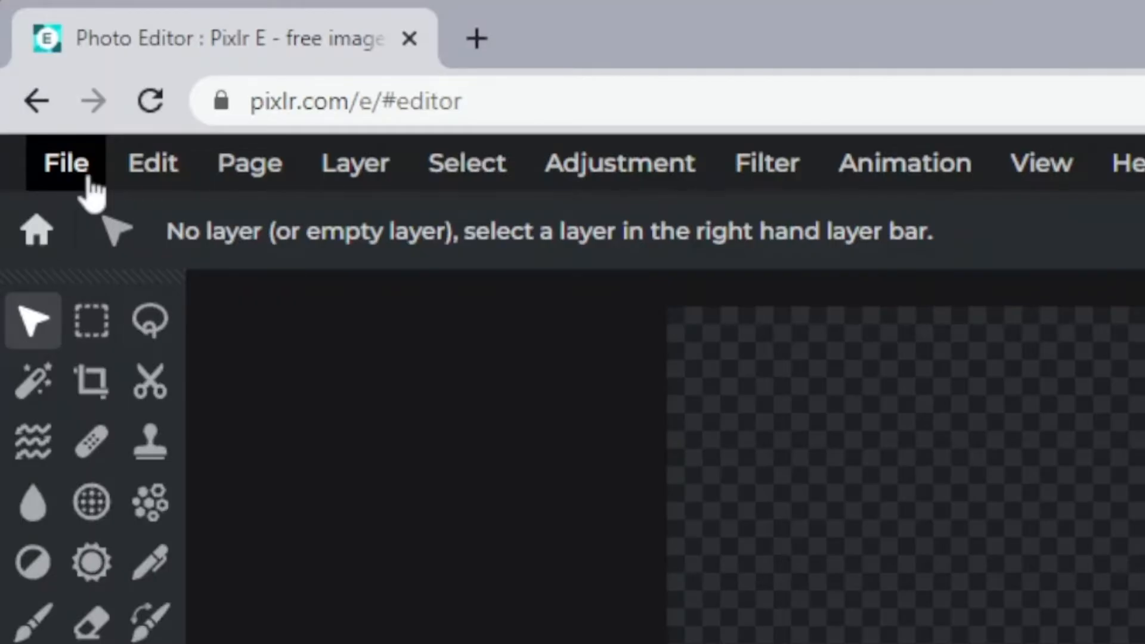
Begin opening the falling-figure photo from the File menu.
left_click(65, 162)
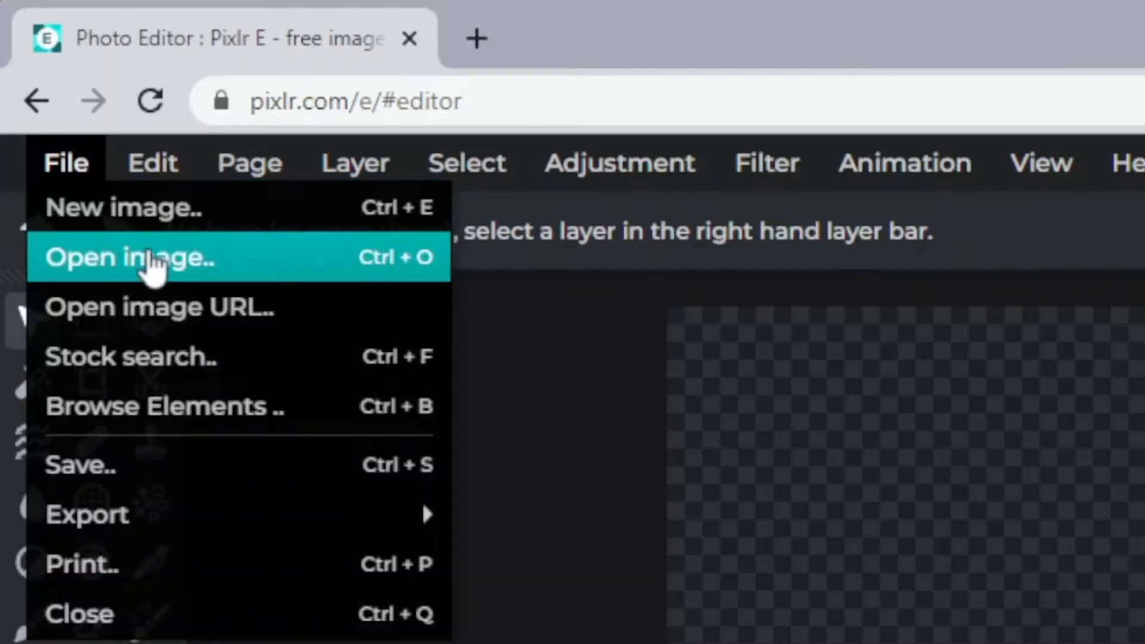
mouse_move(169, 270)
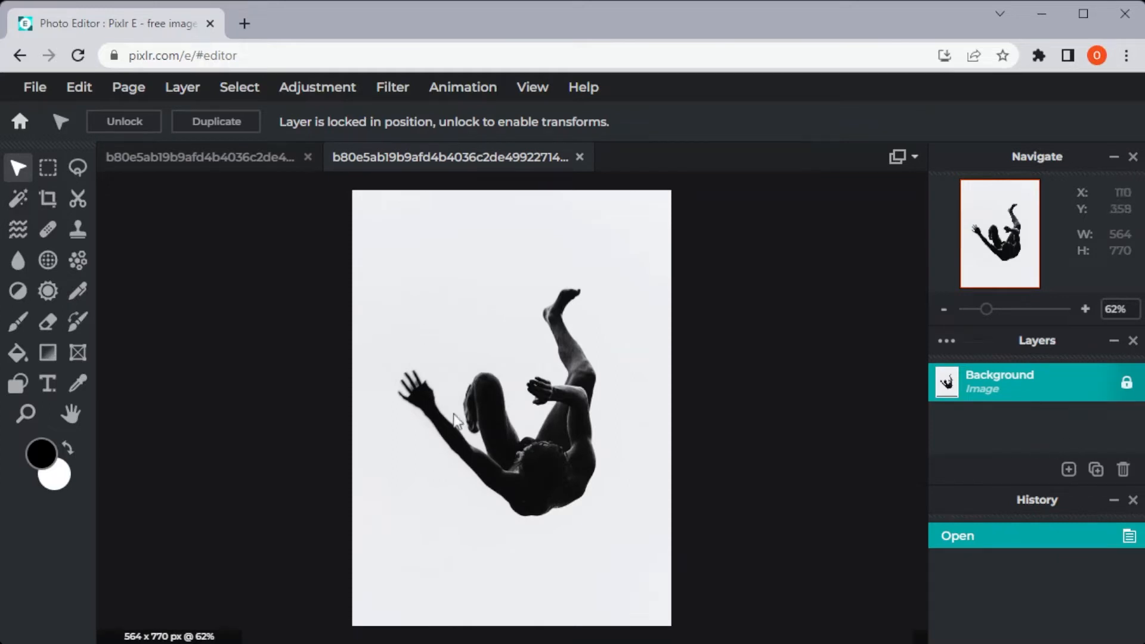
mouse_move(398, 351)
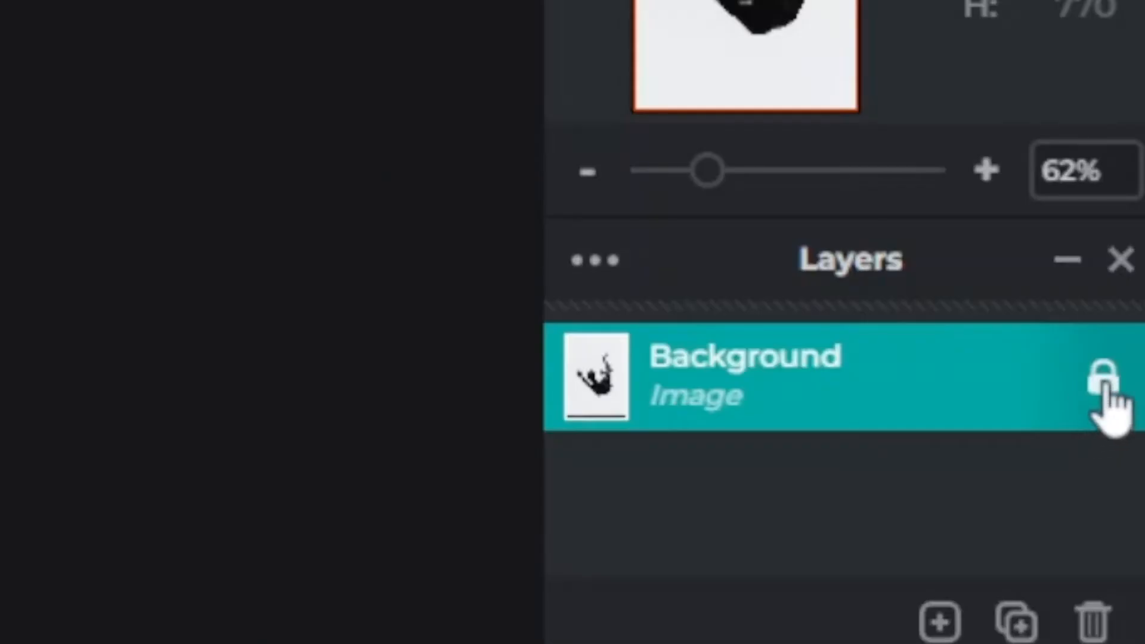
Unlock the falling-figure photo's Background layer.
left_click(1103, 376)
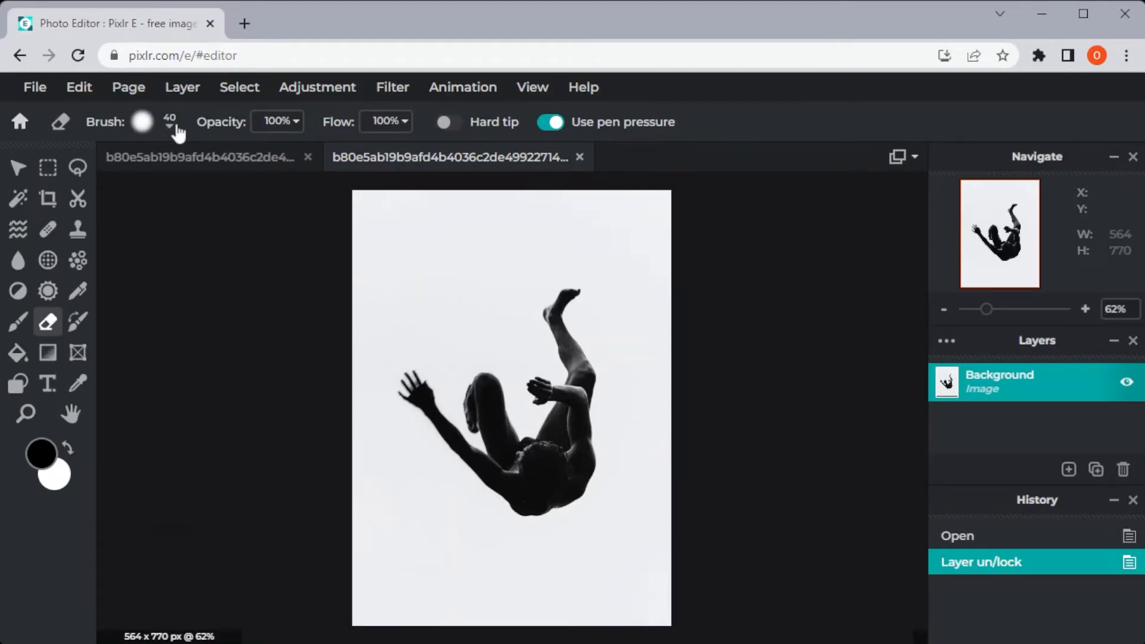
Enlarge the eraser and wipe the pale sky above, right, below and around the figure.
left_click(142, 121)
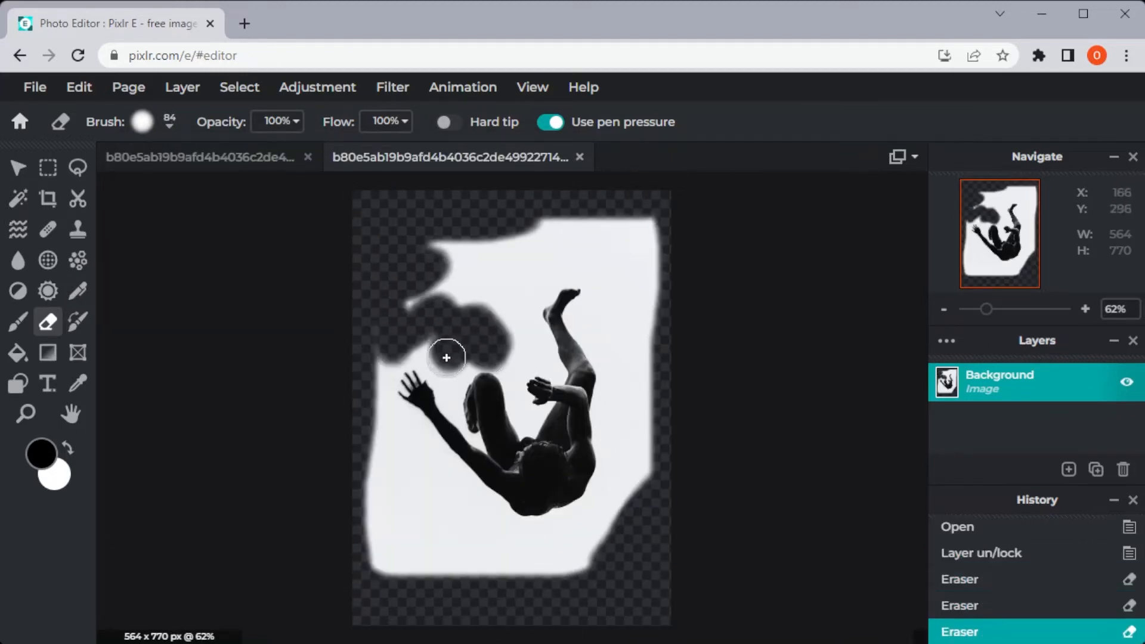
left_click_drag(445, 358, 586, 317)
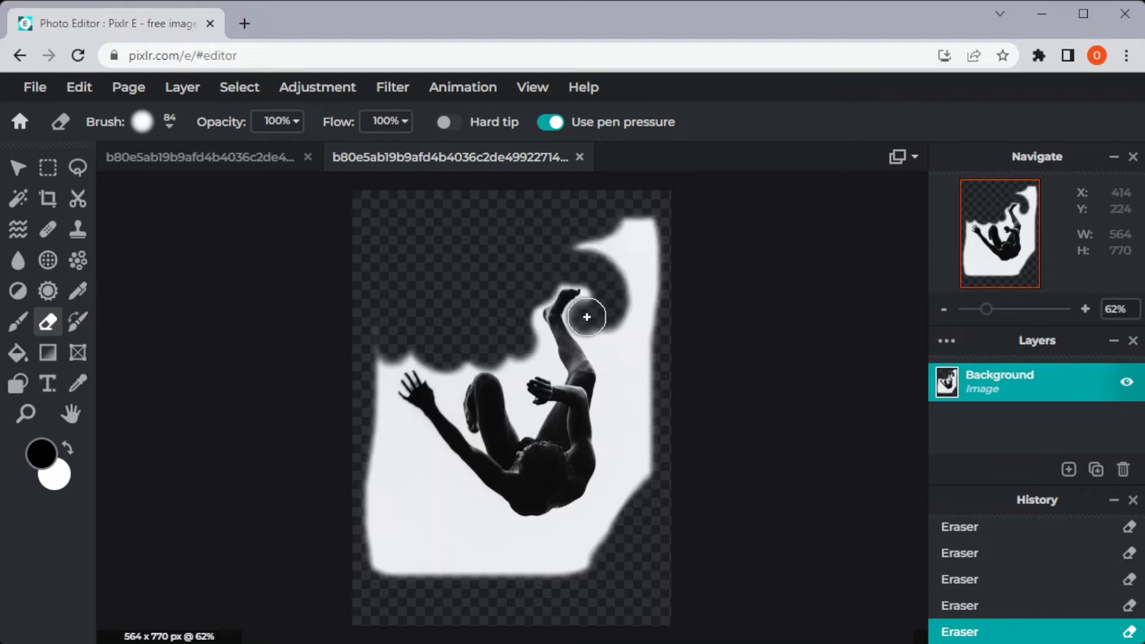
left_click_drag(586, 316, 626, 459)
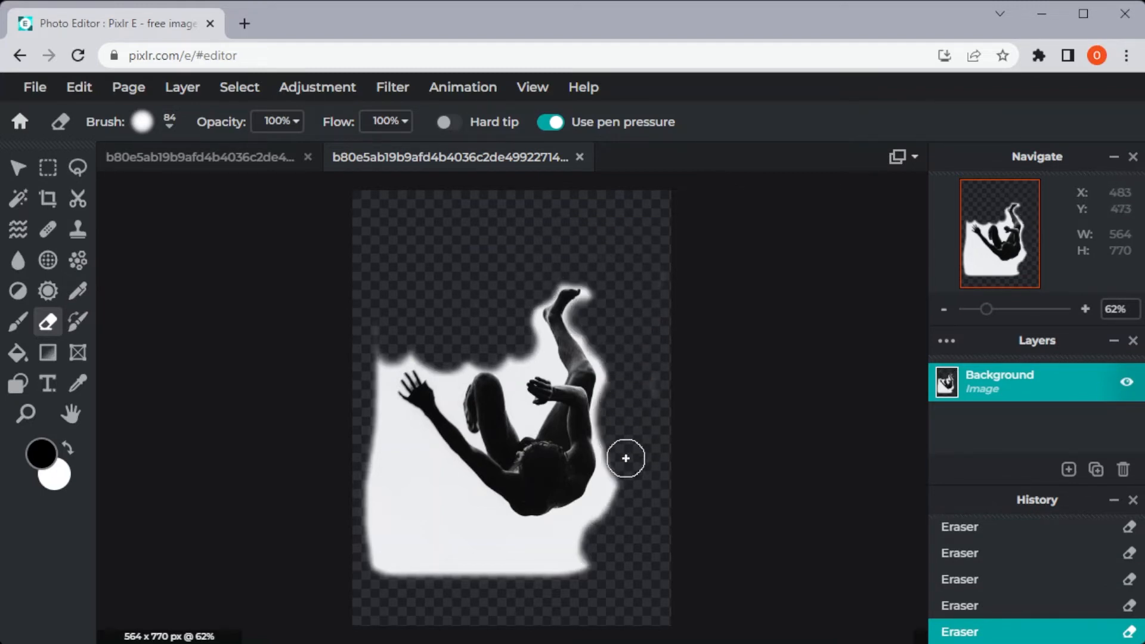
left_click_drag(626, 459, 473, 538)
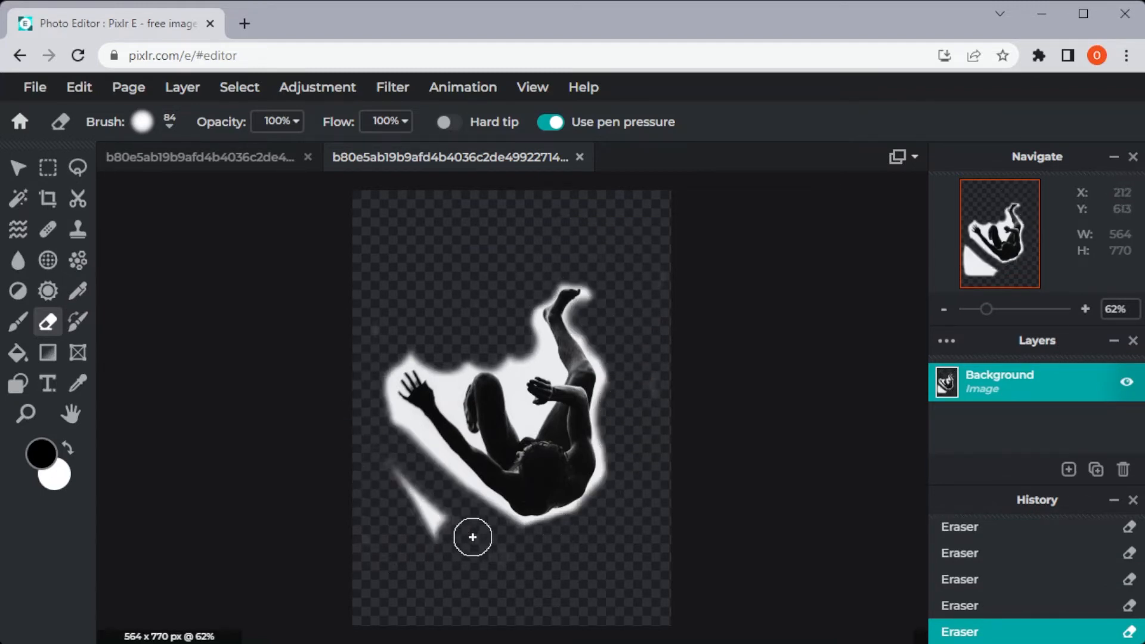
left_click_drag(473, 538, 494, 346)
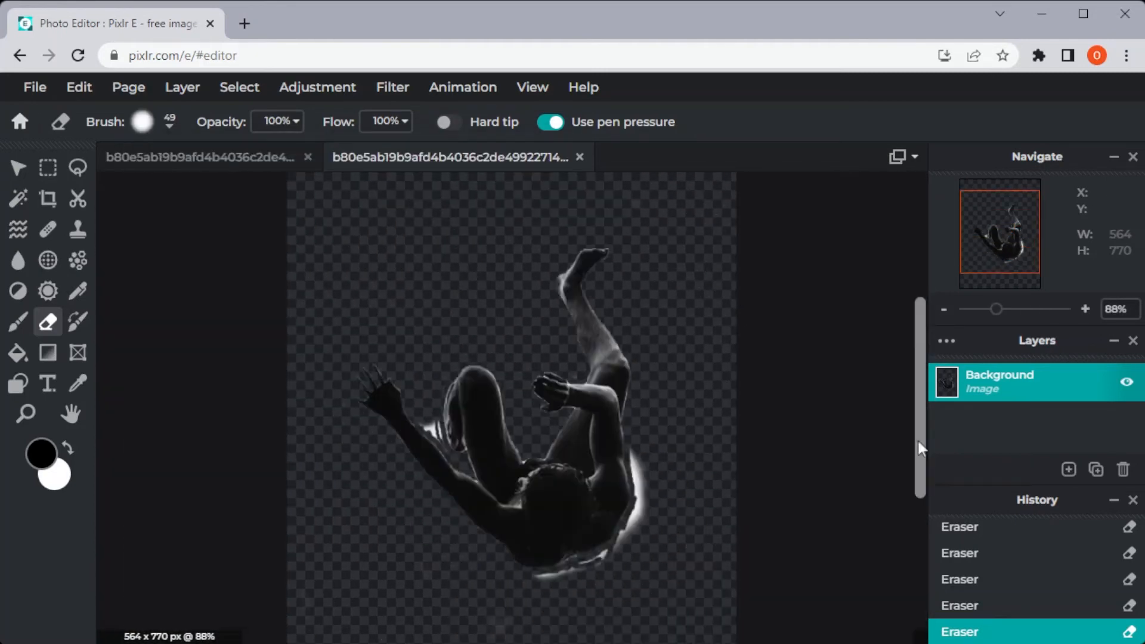
left_click(142, 121)
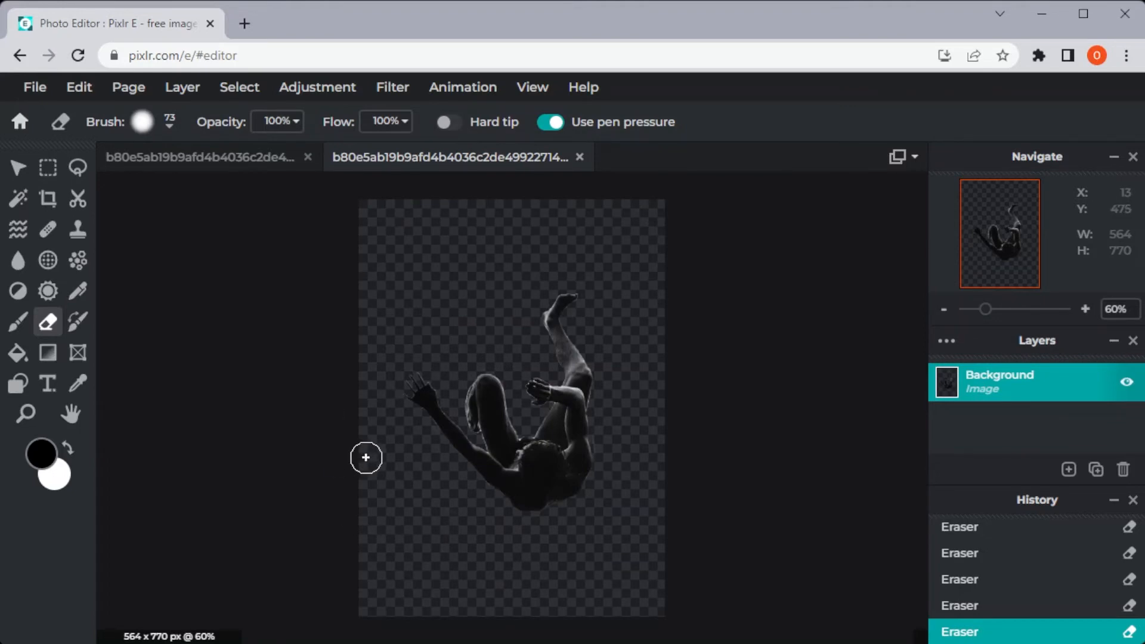
Export the cut-out figure as a PNG from the File menu.
left_click(33, 87)
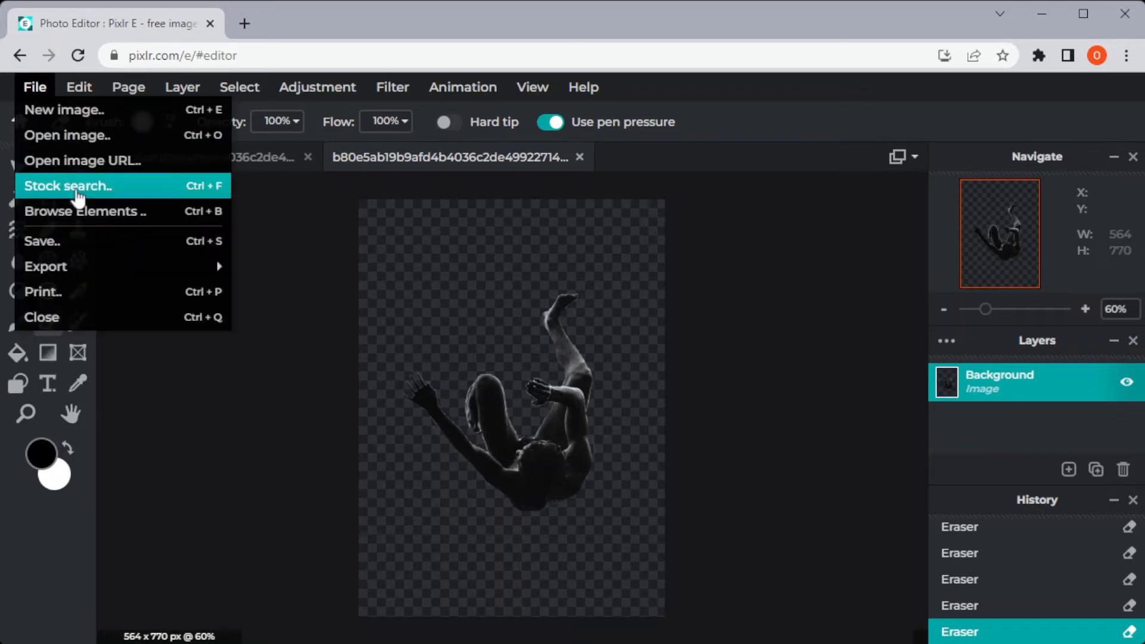
mouse_move(46, 266)
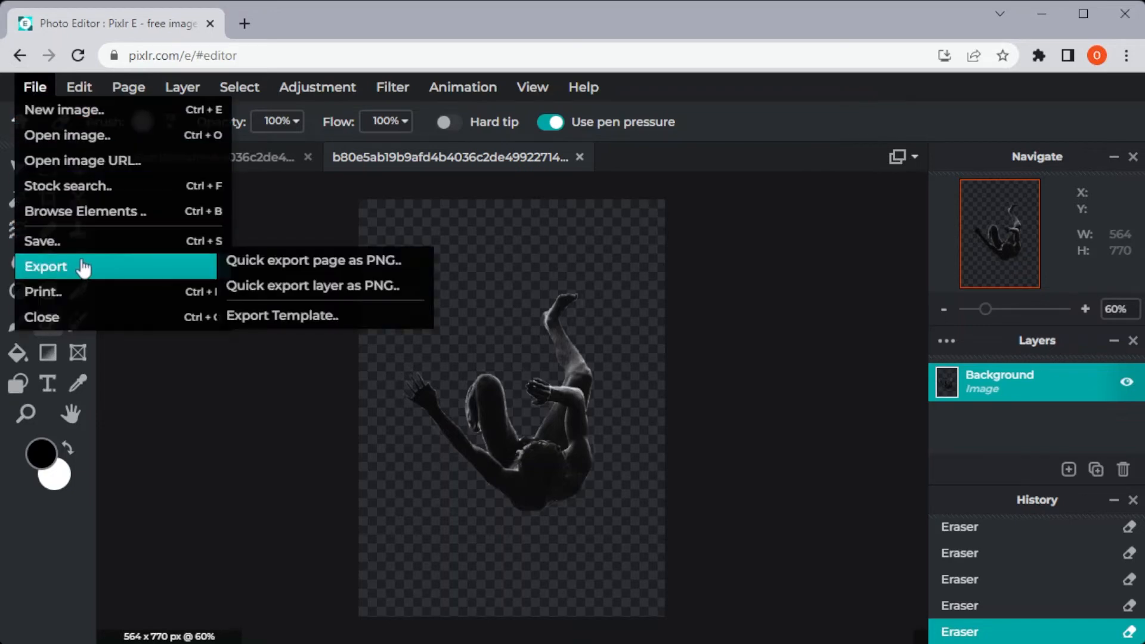
left_click(34, 87)
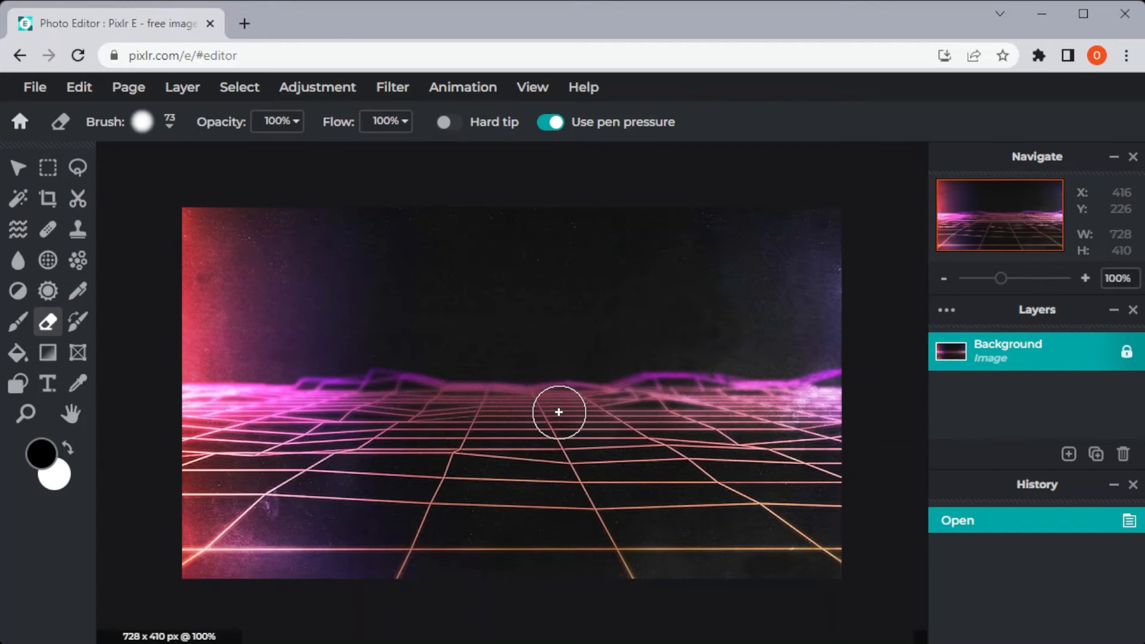
Place the cut-out figure over the neon grid and select the Arrange tool.
left_click(182, 87)
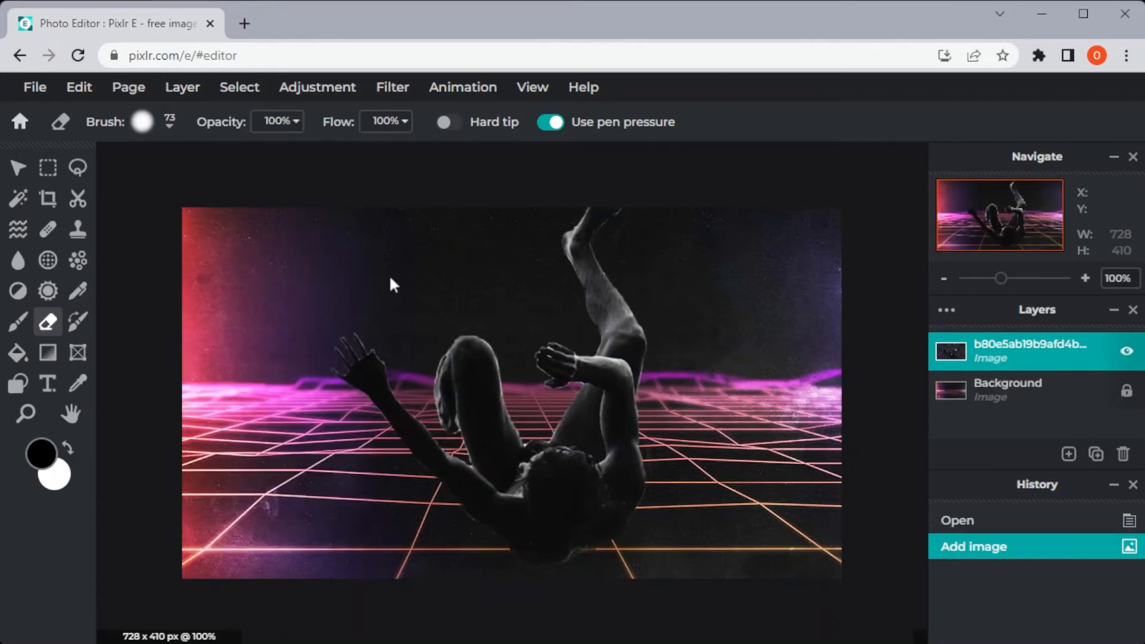
mouse_move(469, 336)
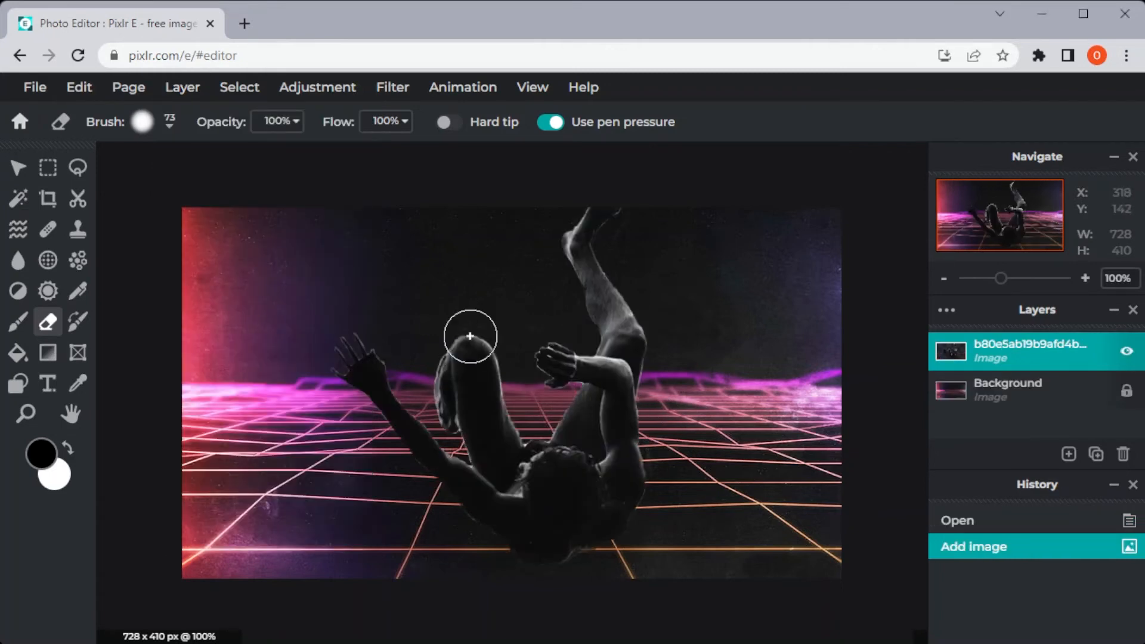
left_click(17, 167)
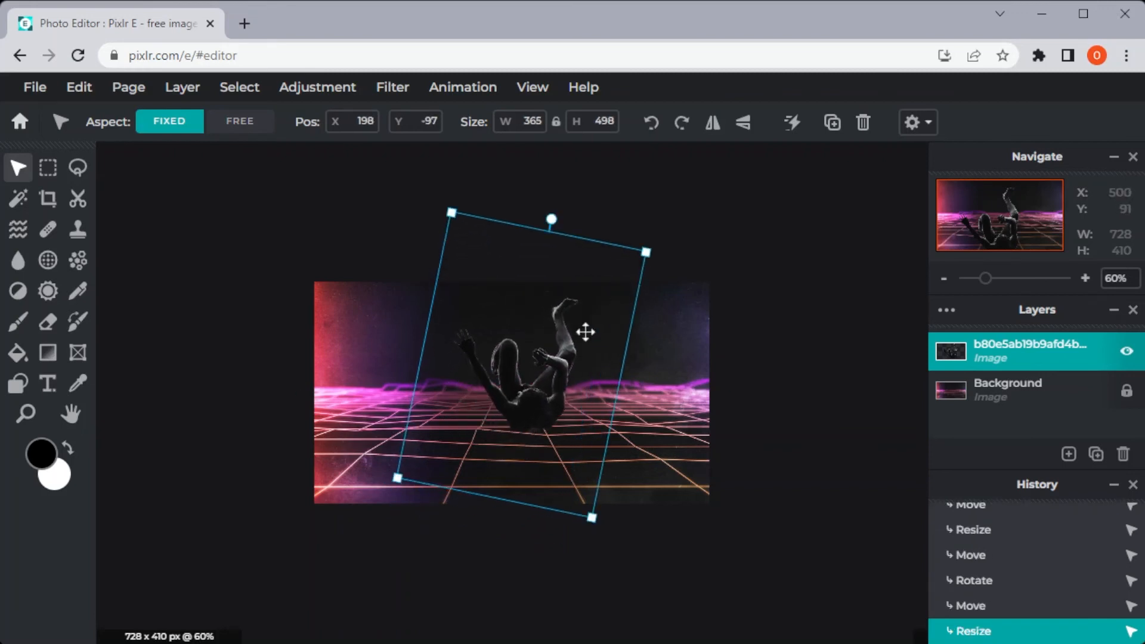
Move the figure lower onto the center of the grid, then bring up file actions.
left_click_drag(585, 333, 564, 376)
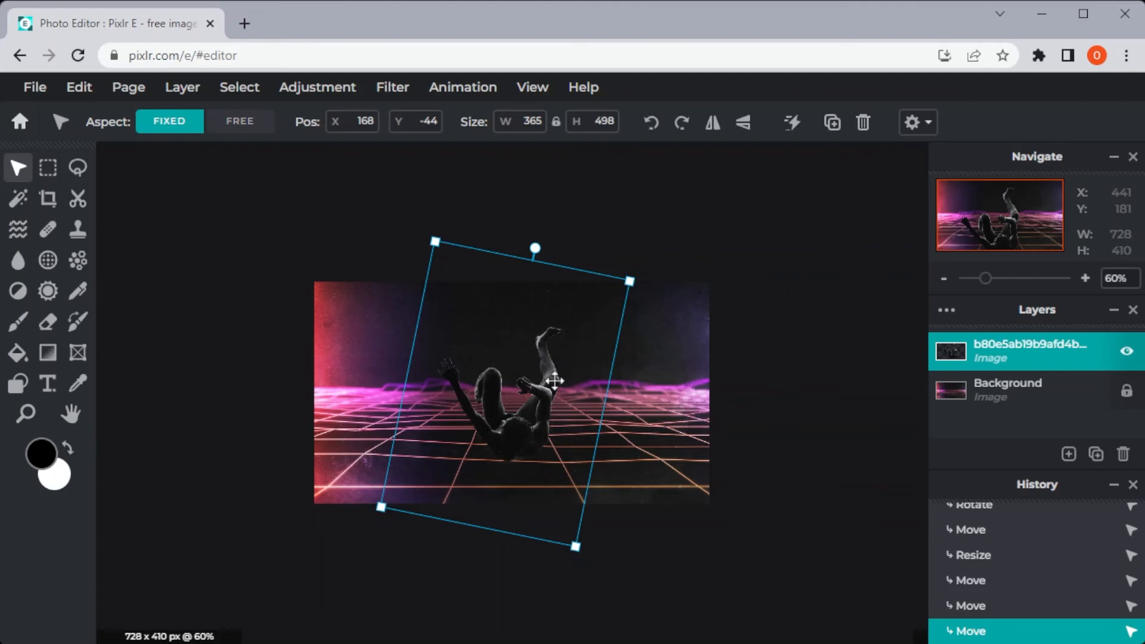
left_click(34, 87)
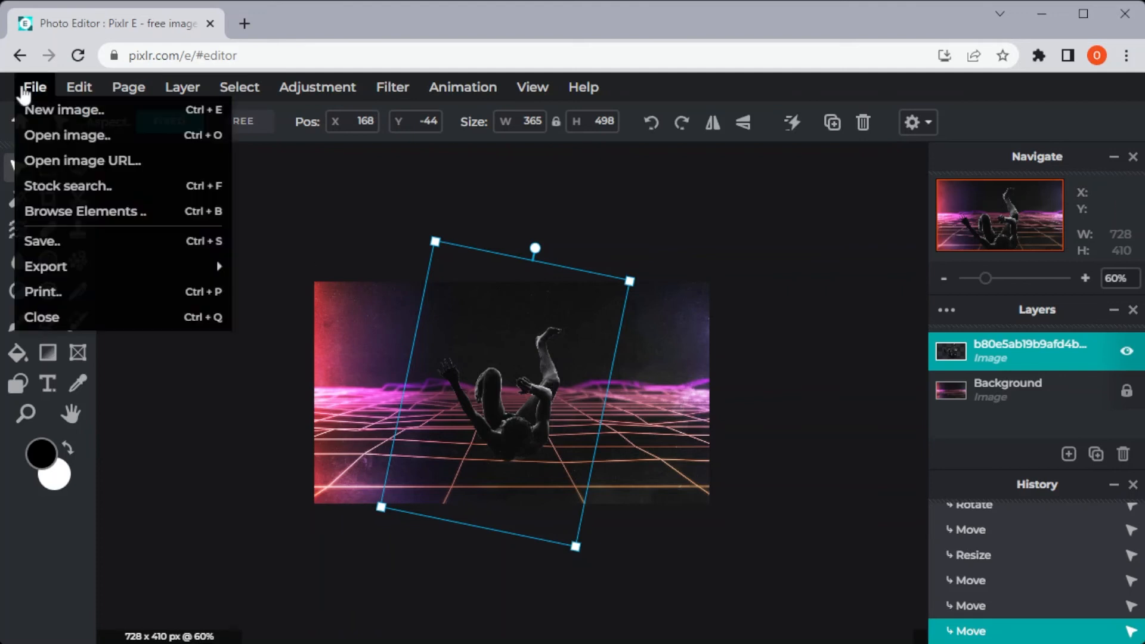
mouse_move(45, 266)
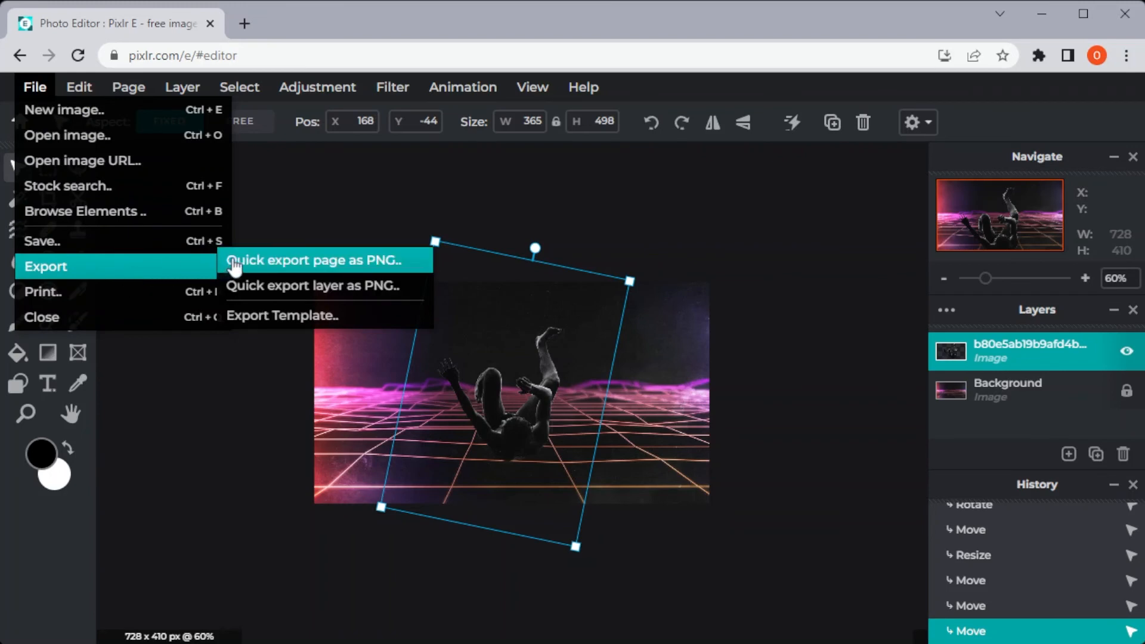